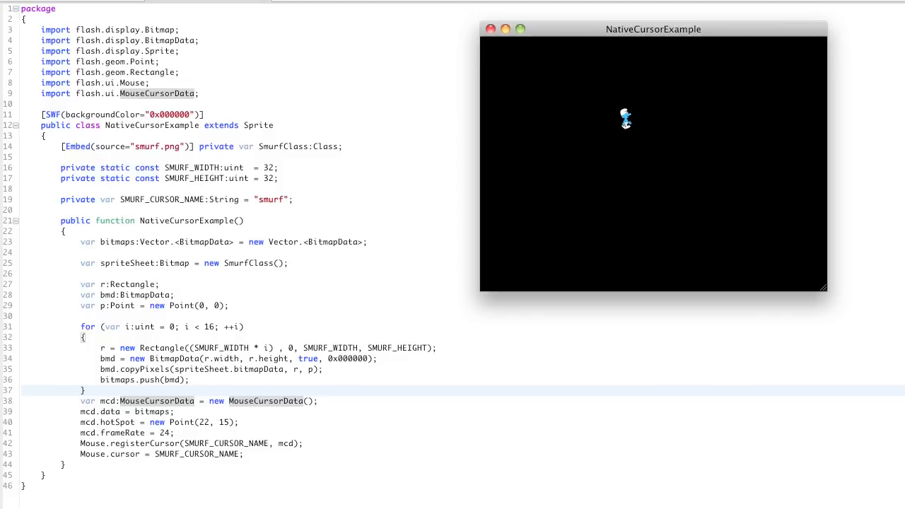
{"action": "mouse_move", "coordinate": [721, 119]}
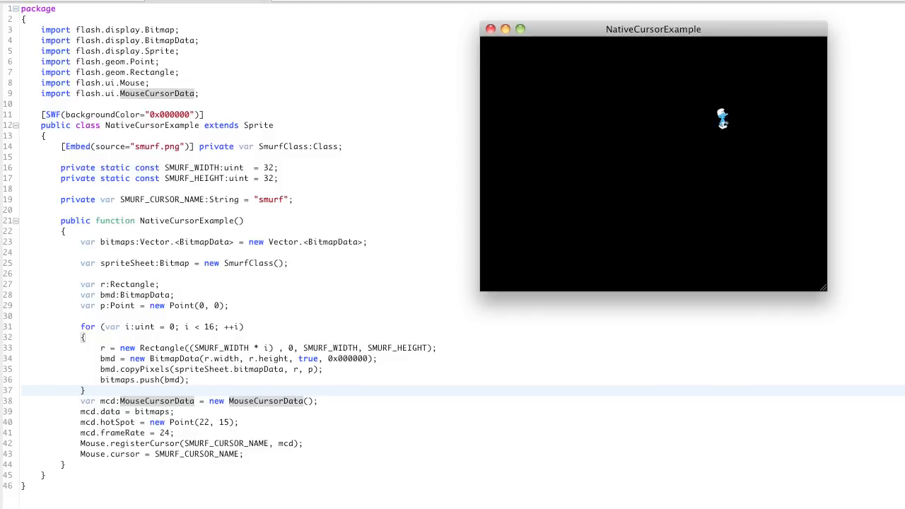
{"action": "mouse_move", "coordinate": [660, 112]}
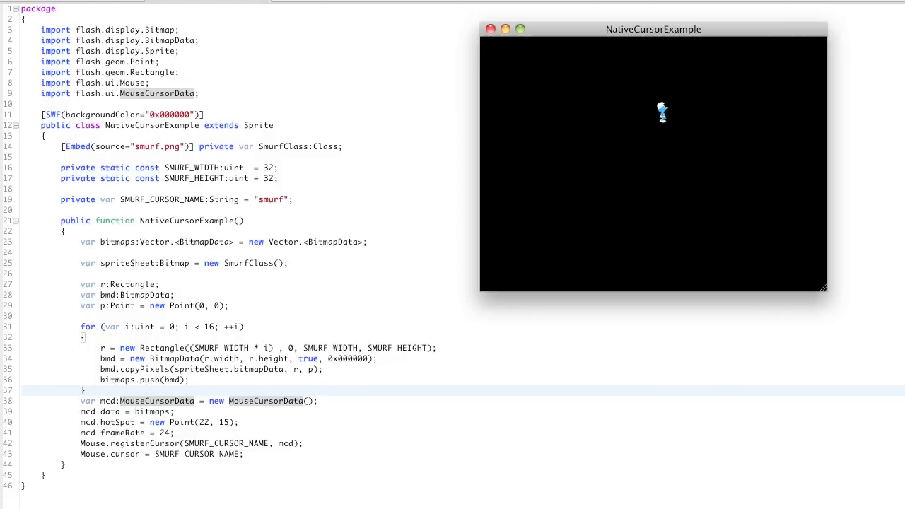
{"action": "mouse_move", "coordinate": [575, 136]}
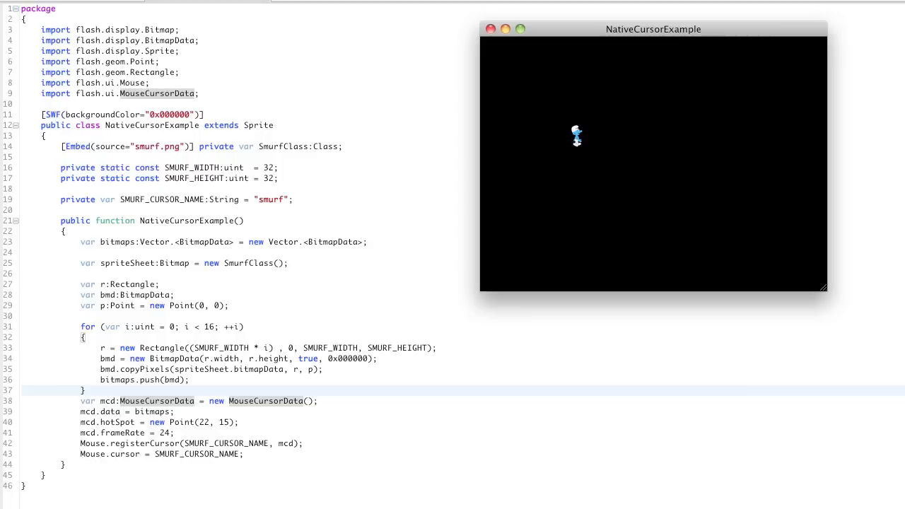
{"action": "mouse_move", "coordinate": [657, 132]}
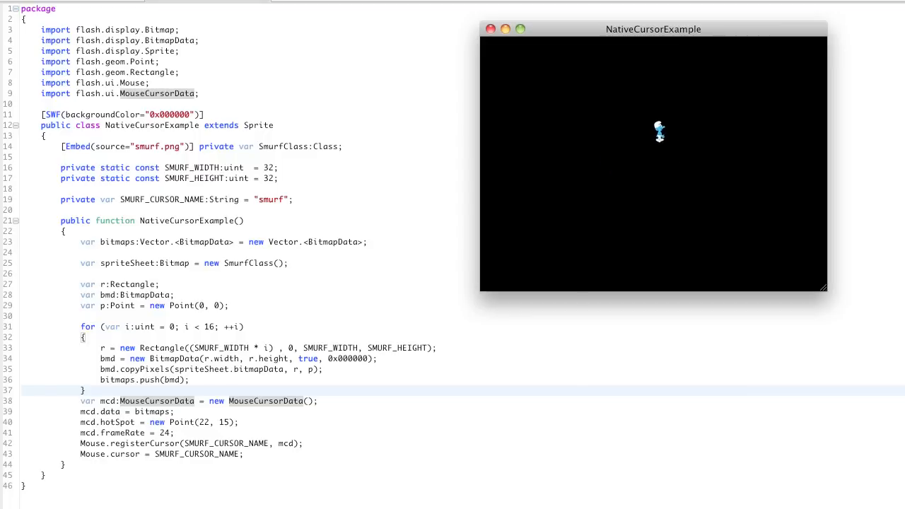
{"action": "mouse_move", "coordinate": [606, 157]}
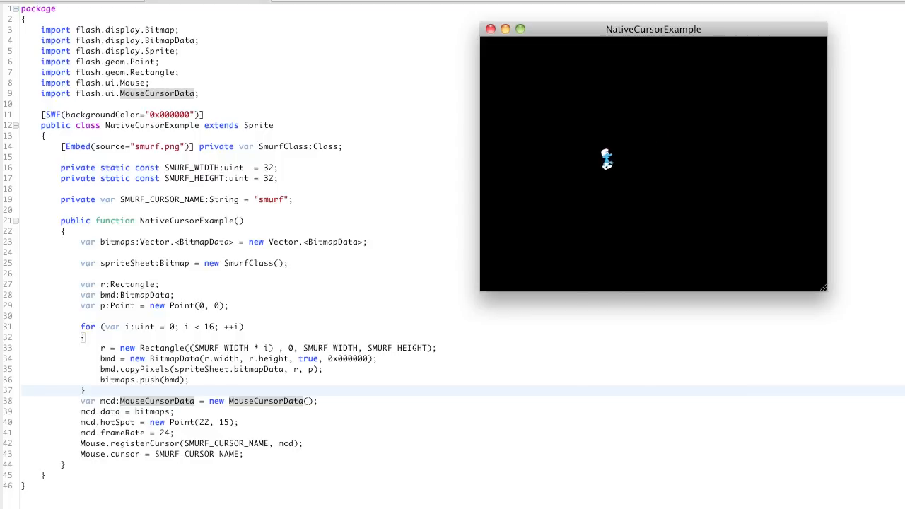
{"action": "mouse_move", "coordinate": [589, 156]}
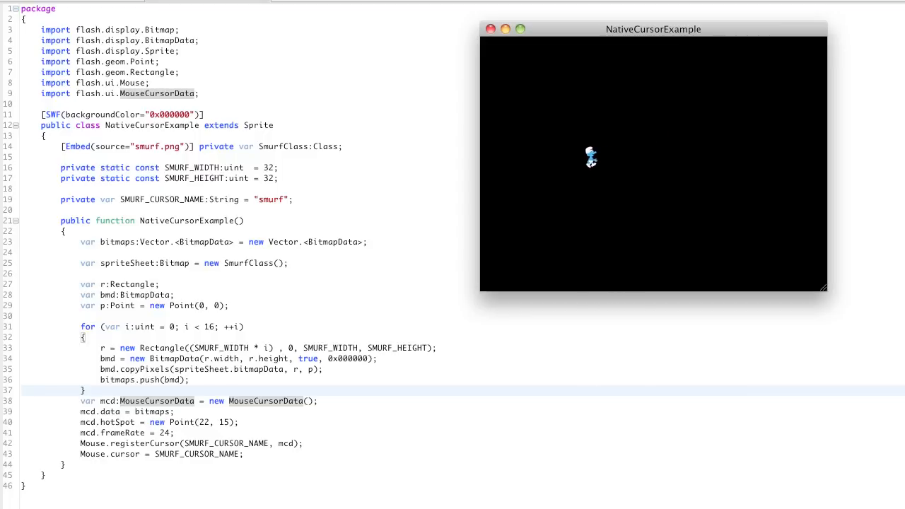
{"action": "mouse_move", "coordinate": [619, 158]}
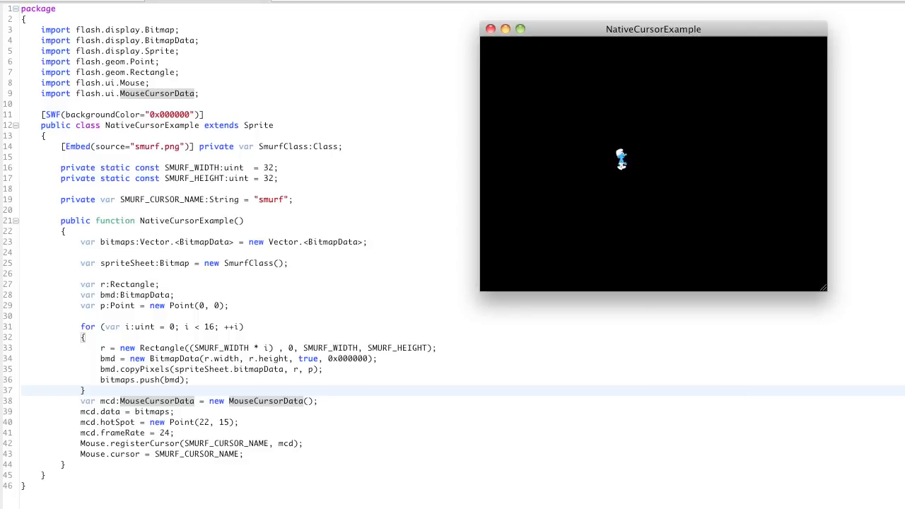
{"action": "mouse_move", "coordinate": [588, 146]}
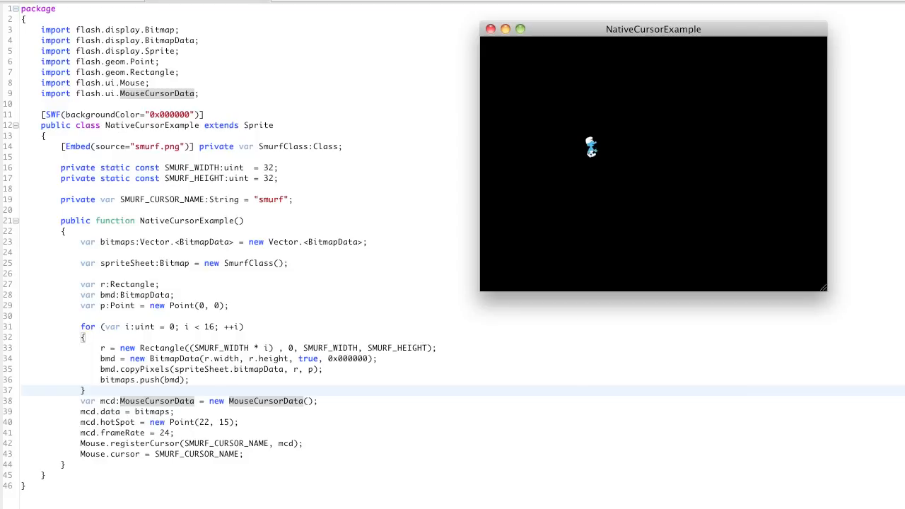
{"action": "mouse_move", "coordinate": [582, 185]}
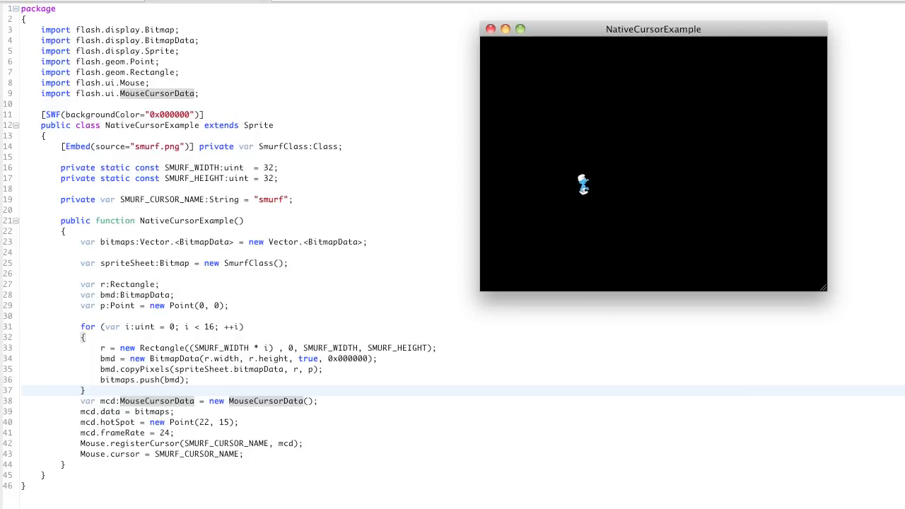
{"action": "mouse_move", "coordinate": [578, 166]}
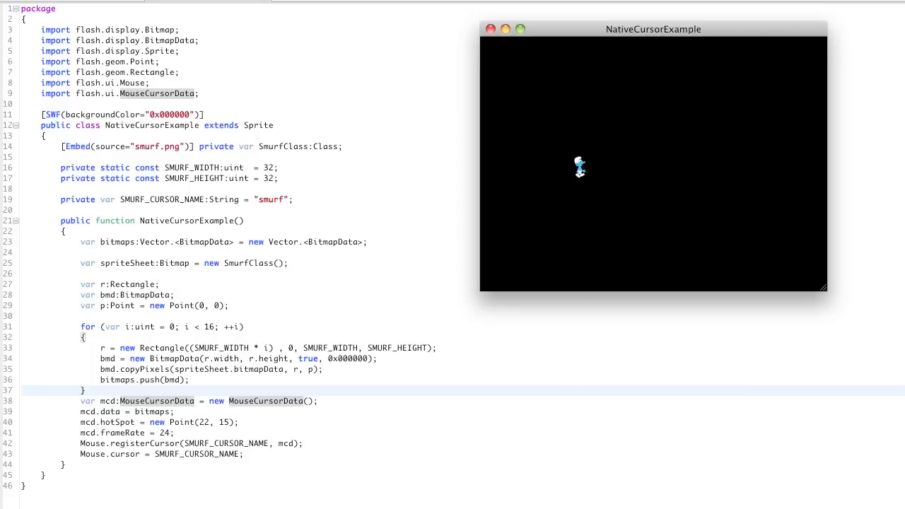
{"action": "mouse_move", "coordinate": [655, 183]}
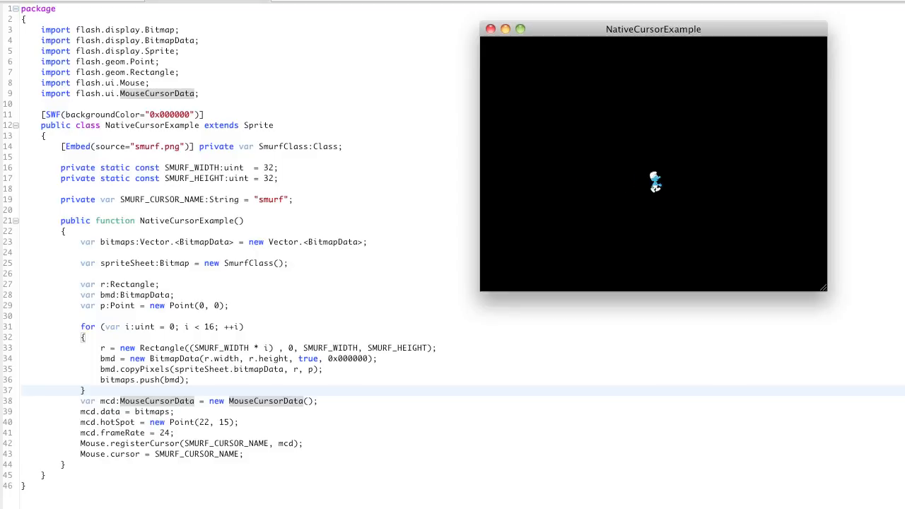
{"action": "mouse_move", "coordinate": [723, 141]}
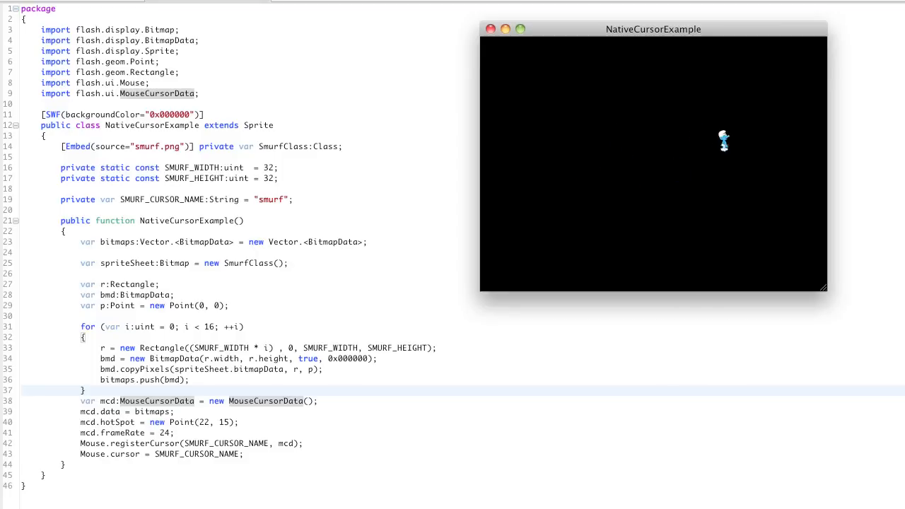
{"action": "mouse_move", "coordinate": [676, 124]}
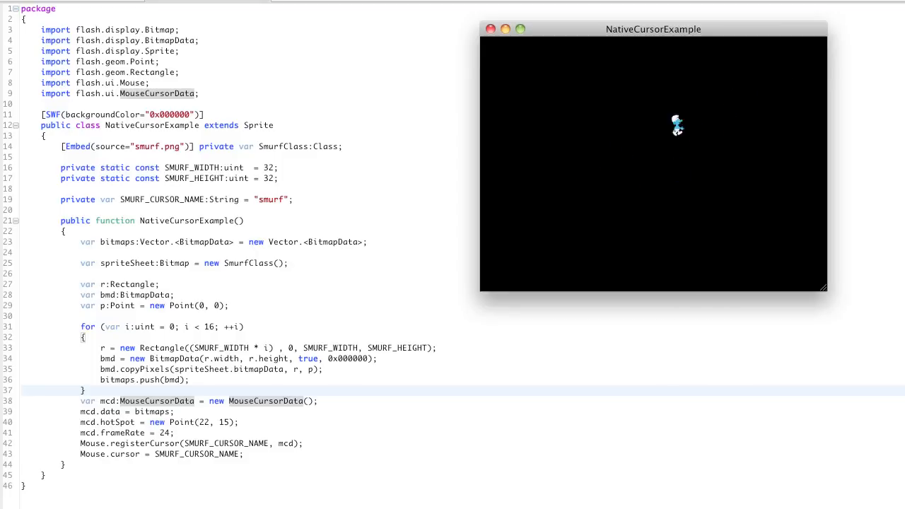
{"action": "mouse_move", "coordinate": [577, 178]}
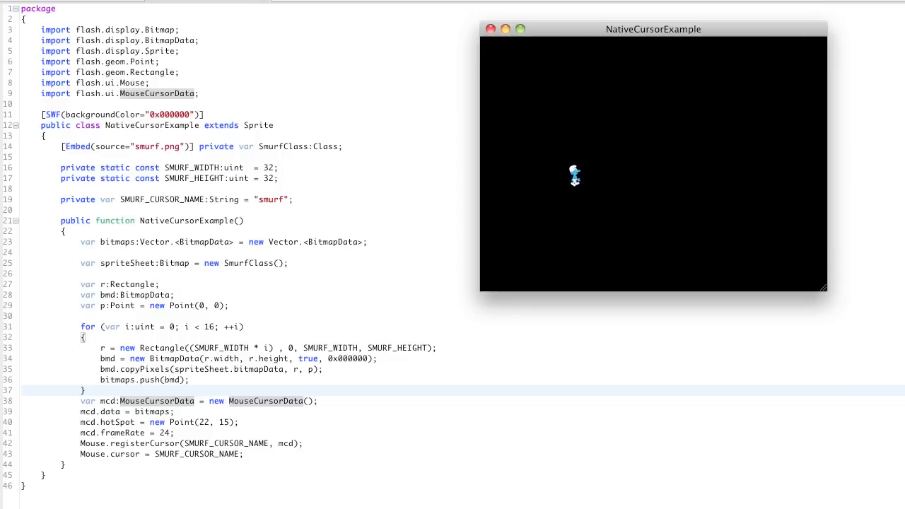
{"action": "mouse_move", "coordinate": [617, 191]}
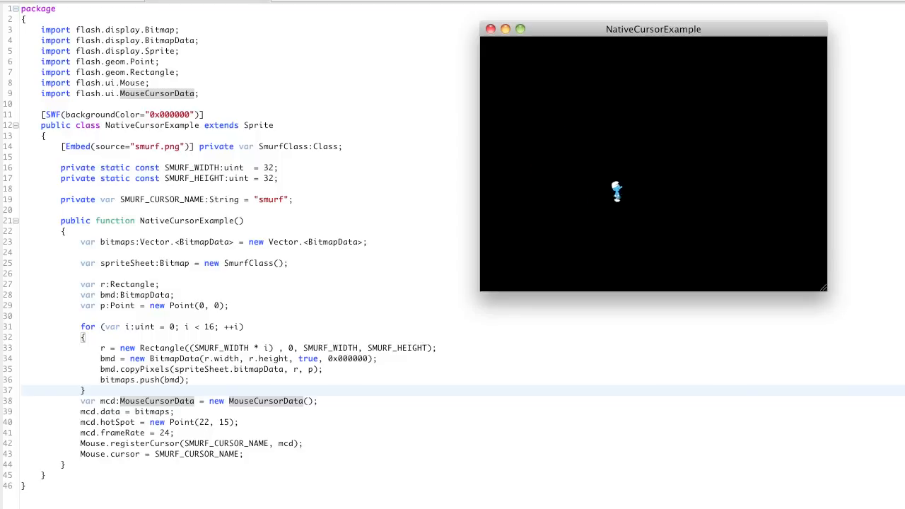
{"action": "mouse_move", "coordinate": [568, 130]}
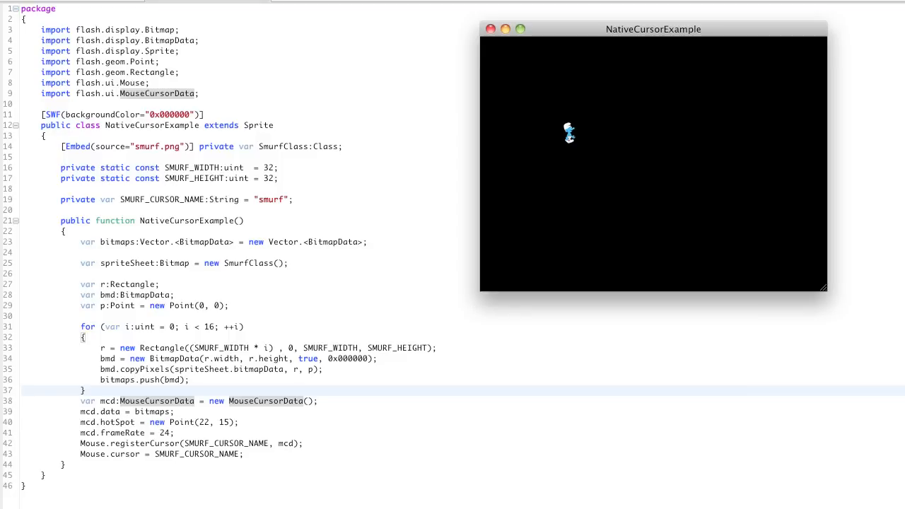
{"action": "mouse_move", "coordinate": [740, 200]}
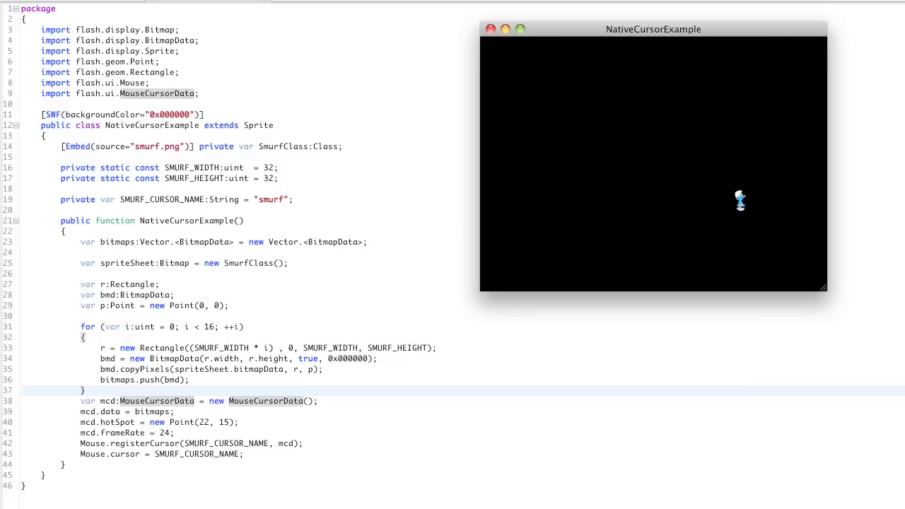
{"action": "mouse_move", "coordinate": [771, 231]}
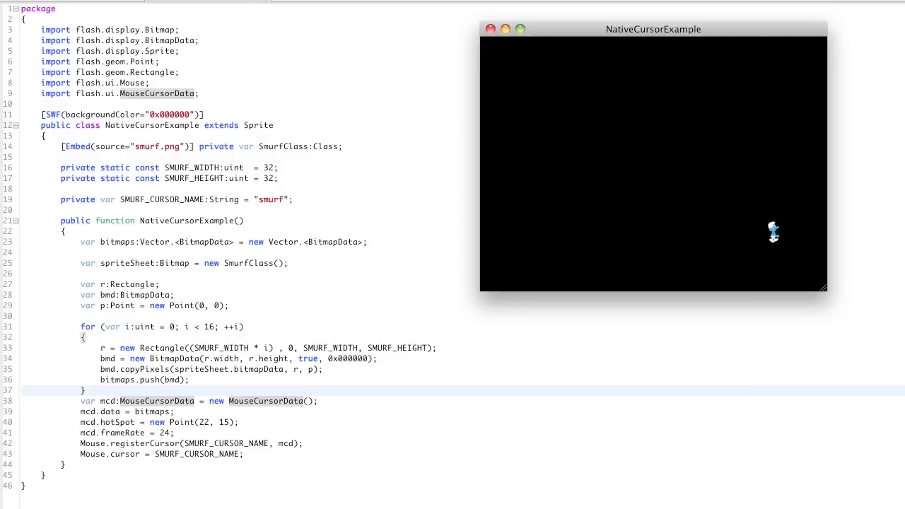
{"action": "mouse_move", "coordinate": [819, 286]}
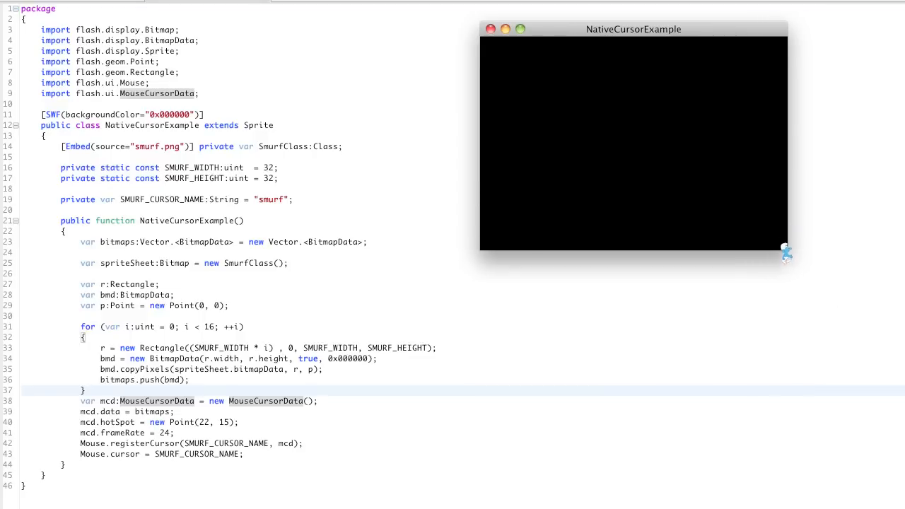
Step: Shrink the black NativeCursorExample app window by dragging its bottom-right corner inward
{"action": "left_click_drag", "start_coordinate": [788, 253], "coordinate": [741, 233]}
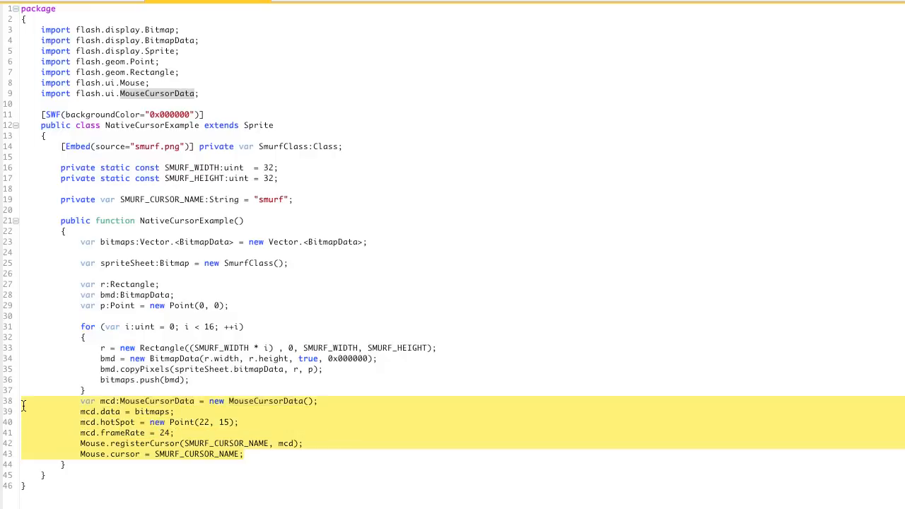
{"action": "double_click", "coordinate": [157, 401]}
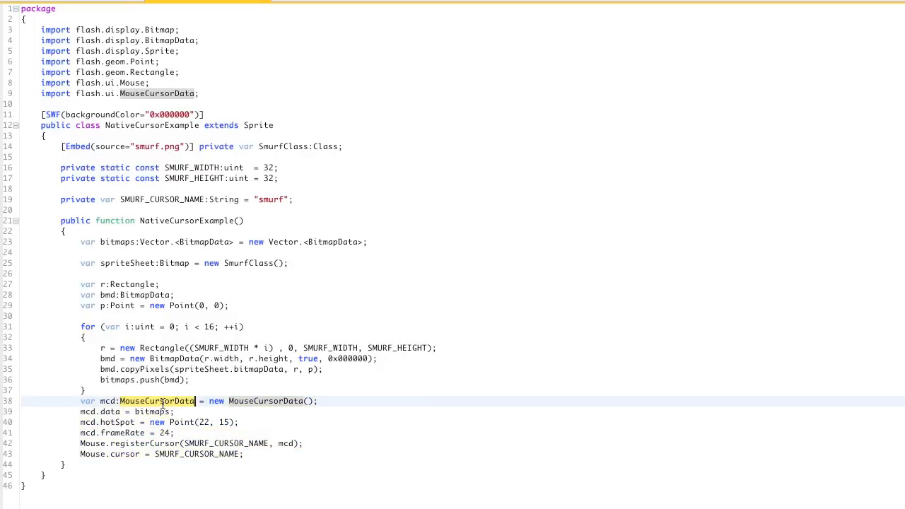
{"action": "mouse_move", "coordinate": [263, 419]}
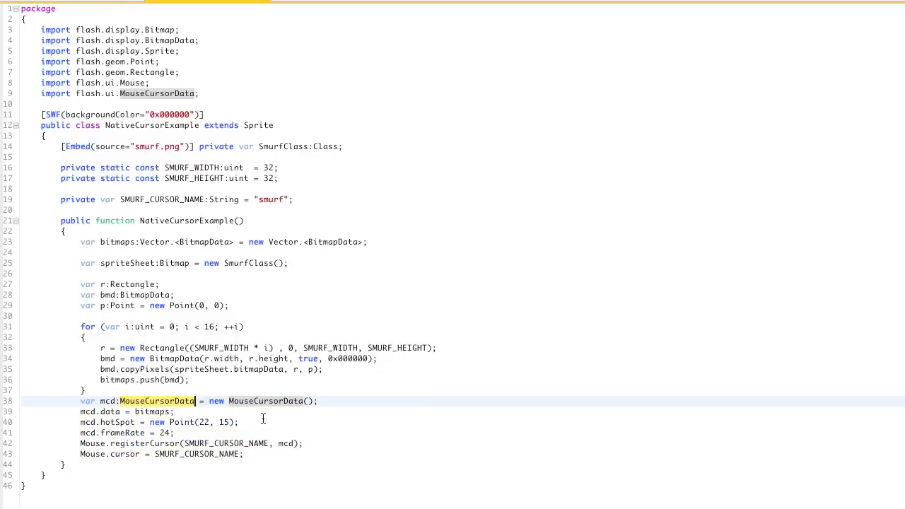
{"action": "left_click", "coordinate": [146, 412]}
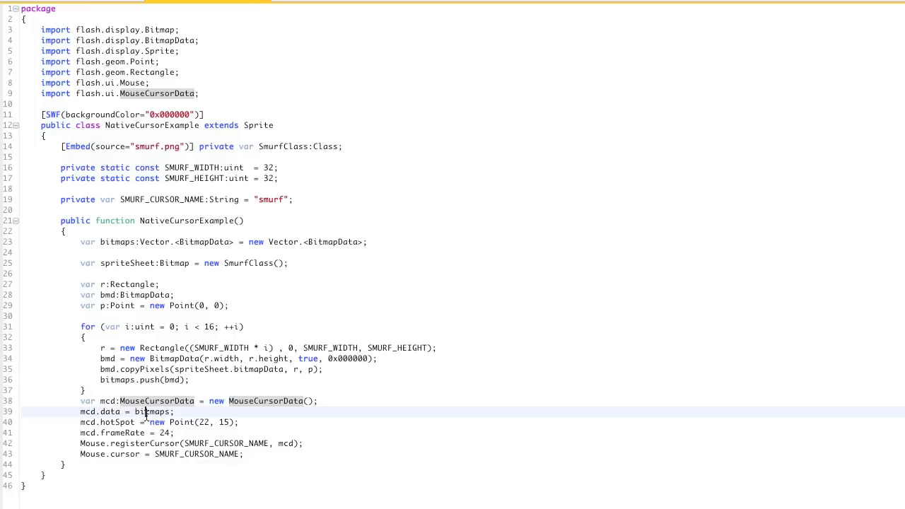
{"action": "double_click", "coordinate": [117, 423]}
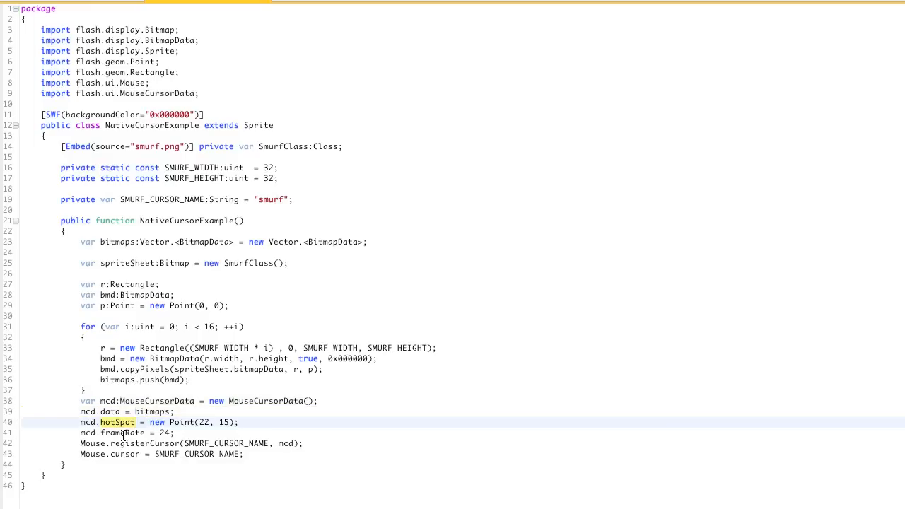
{"action": "left_click", "coordinate": [127, 434]}
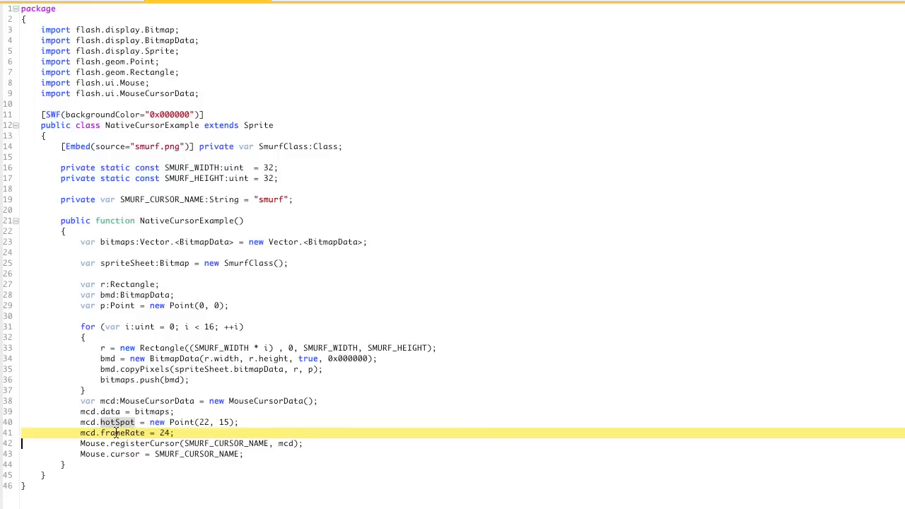
{"action": "double_click", "coordinate": [139, 444]}
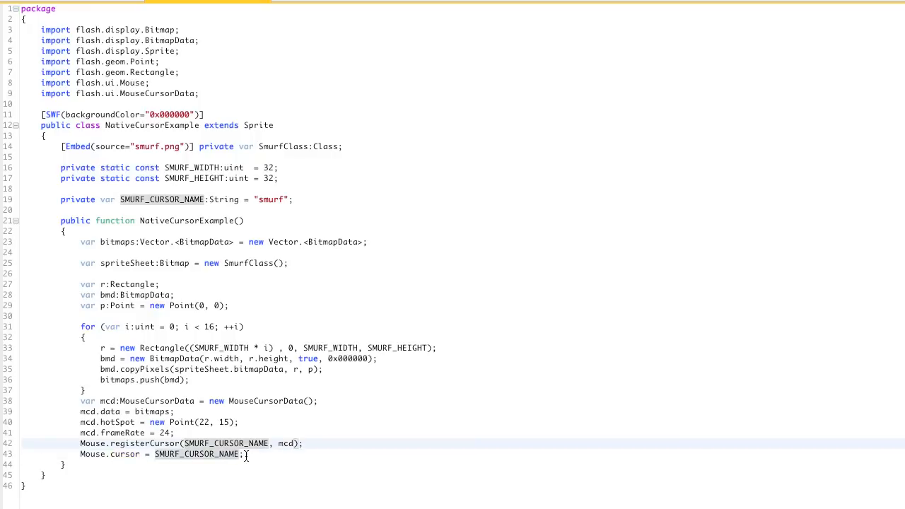
{"action": "mouse_move", "coordinate": [199, 454]}
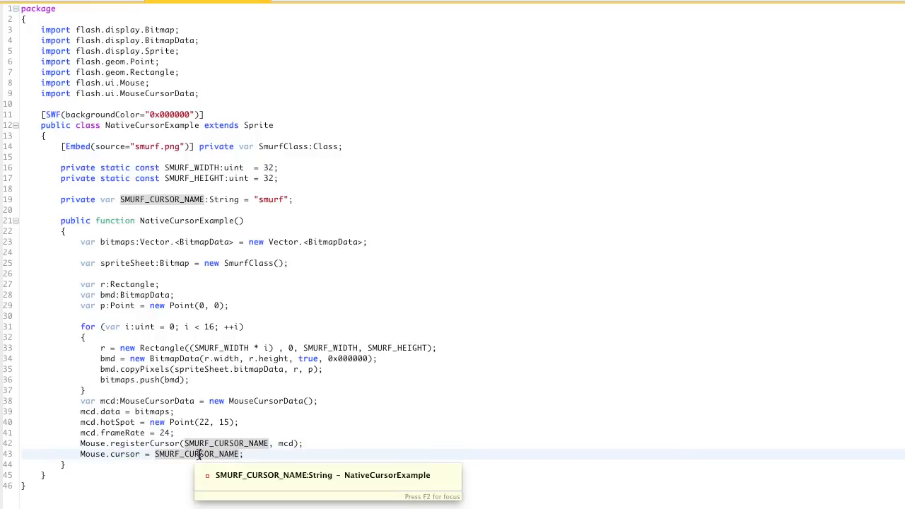